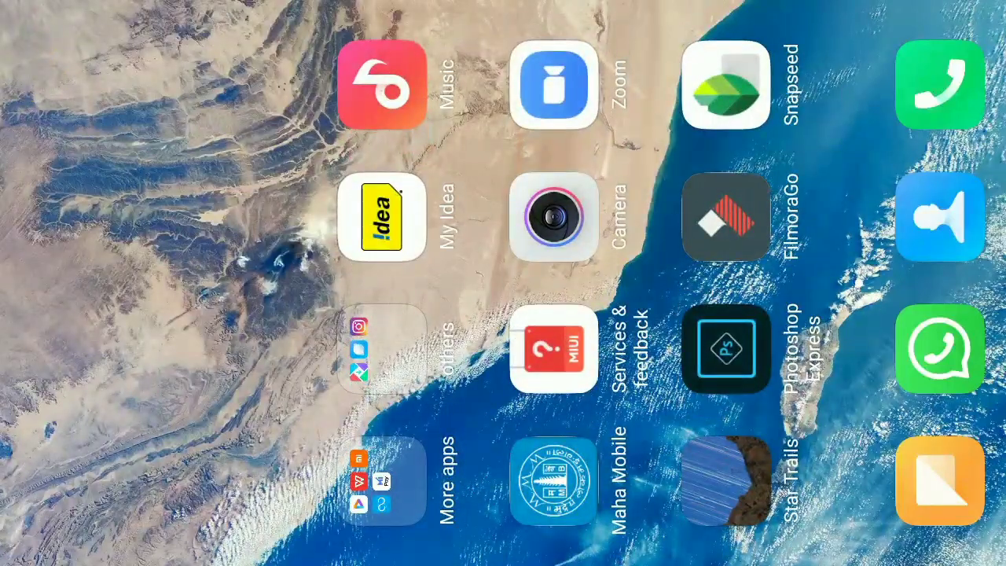
- Launch the MIUI Camera app from the home screen
left_click(553, 217)
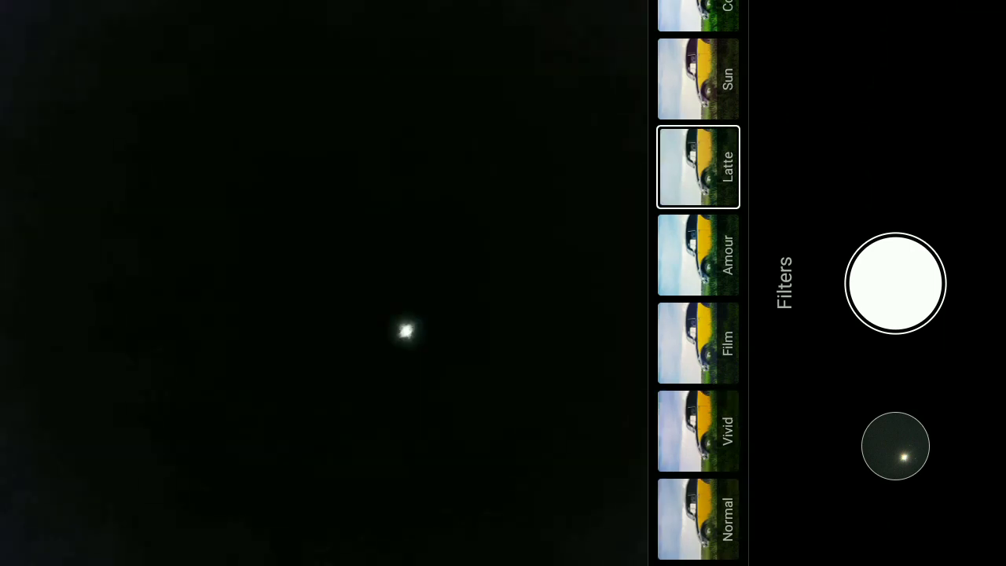